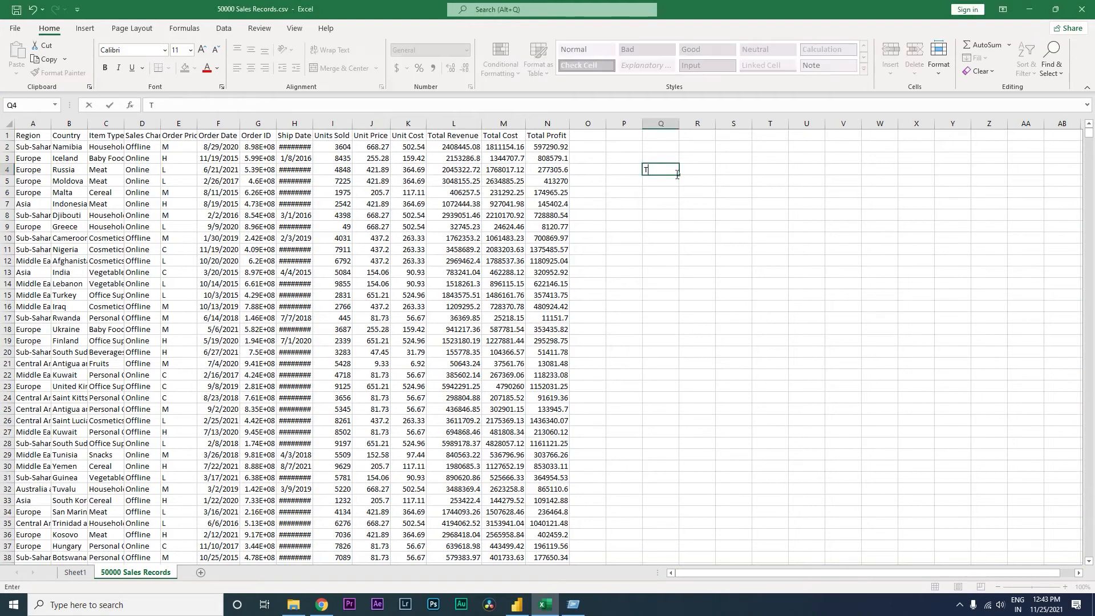
# Enter the row labels Total Cost and Total Profit, with year headings 2019 and 2020 above.
pyautogui.write('Total Cost')
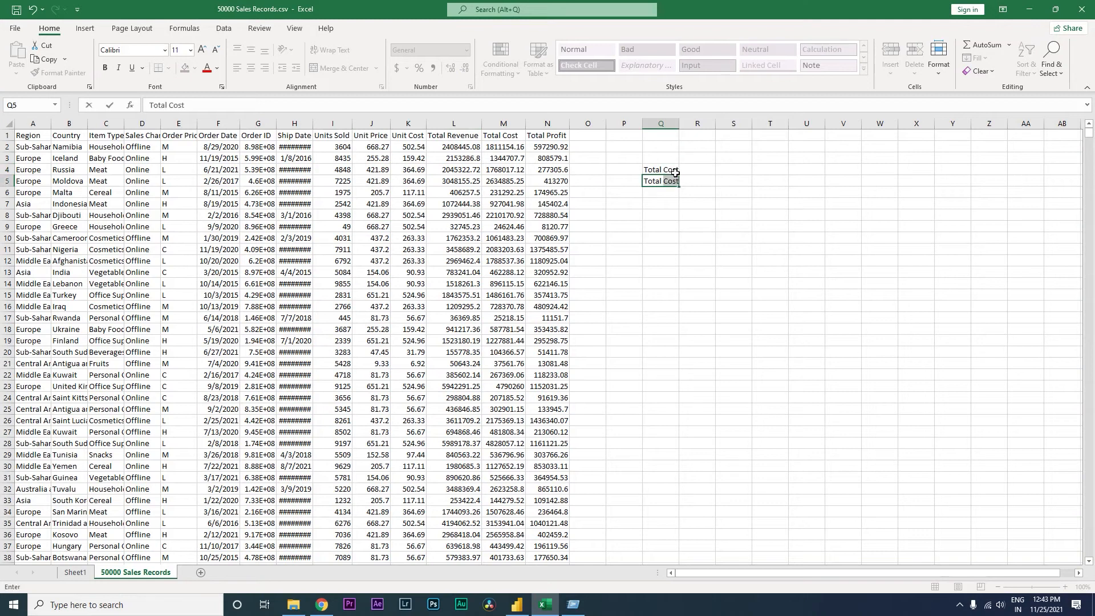
pyautogui.write('Total Profit')
pyautogui.click(660, 192)
pyautogui.write('Total Revenue')
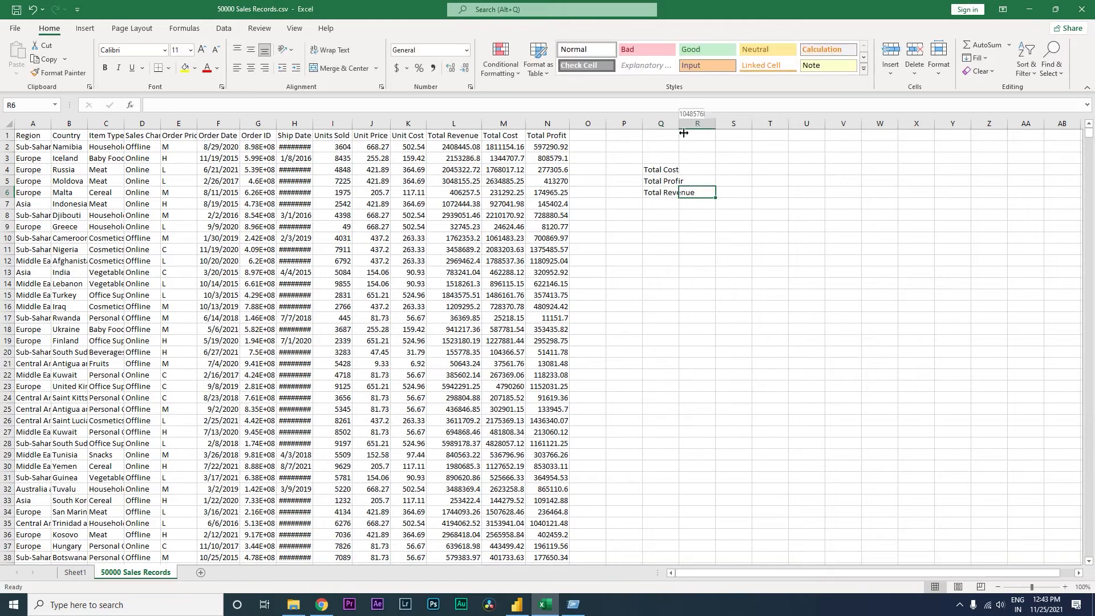
pyautogui.click(696, 158)
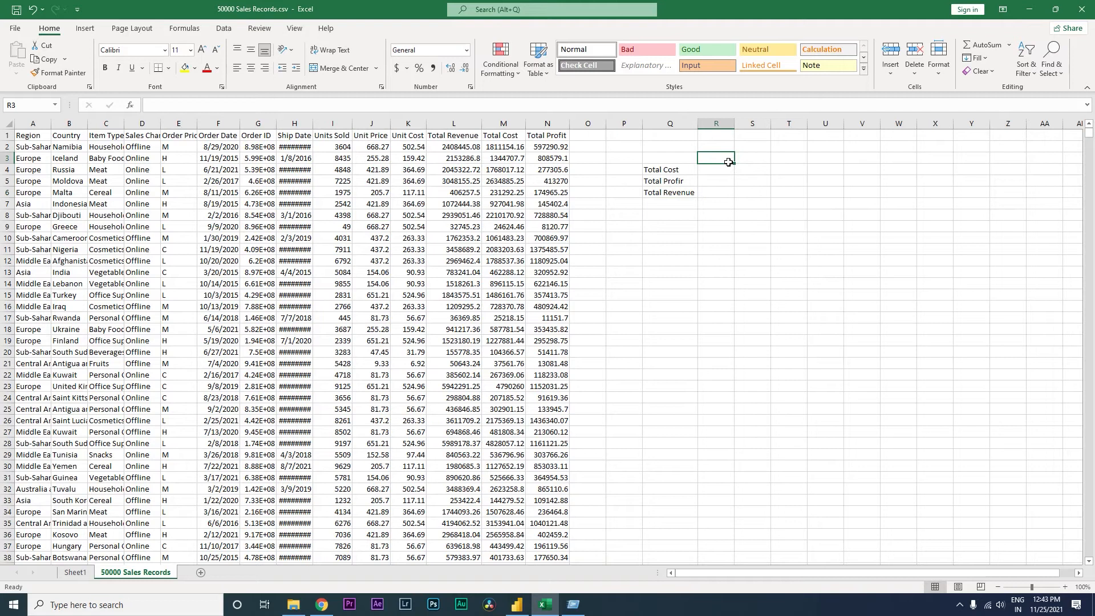
pyautogui.write('2019')
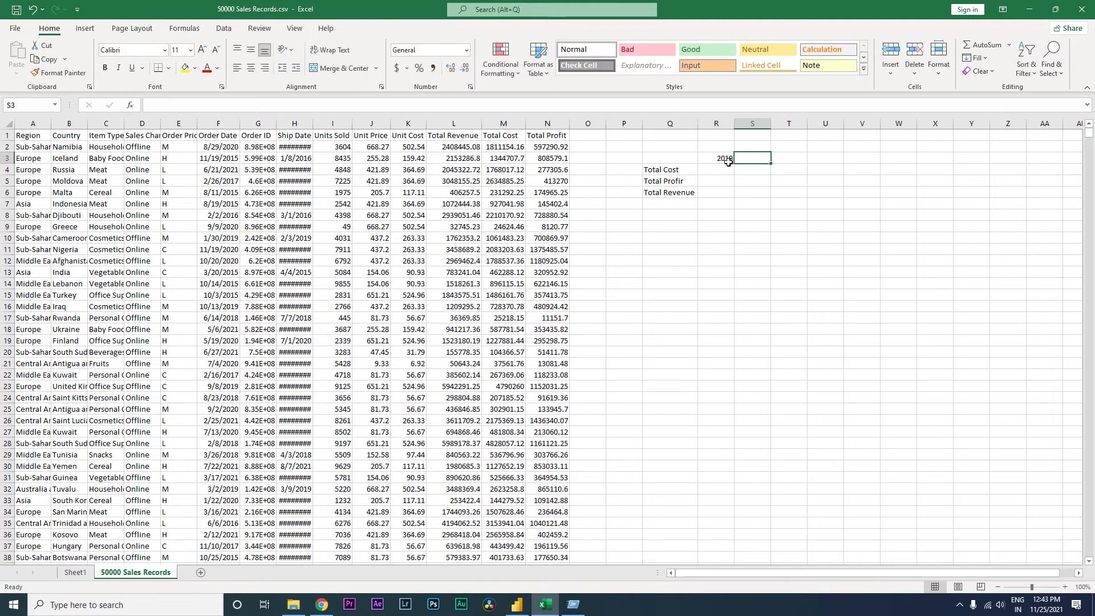
pyautogui.write('2020')
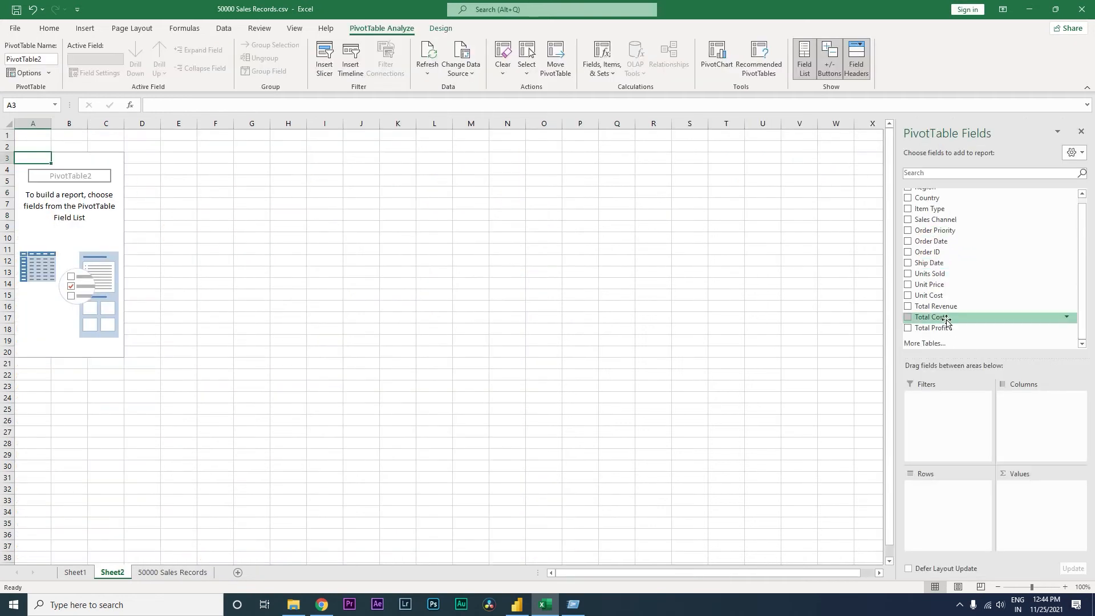
# Add Total Cost, Total Profit and Order Date to the PivotTable.
pyautogui.click(908, 316)
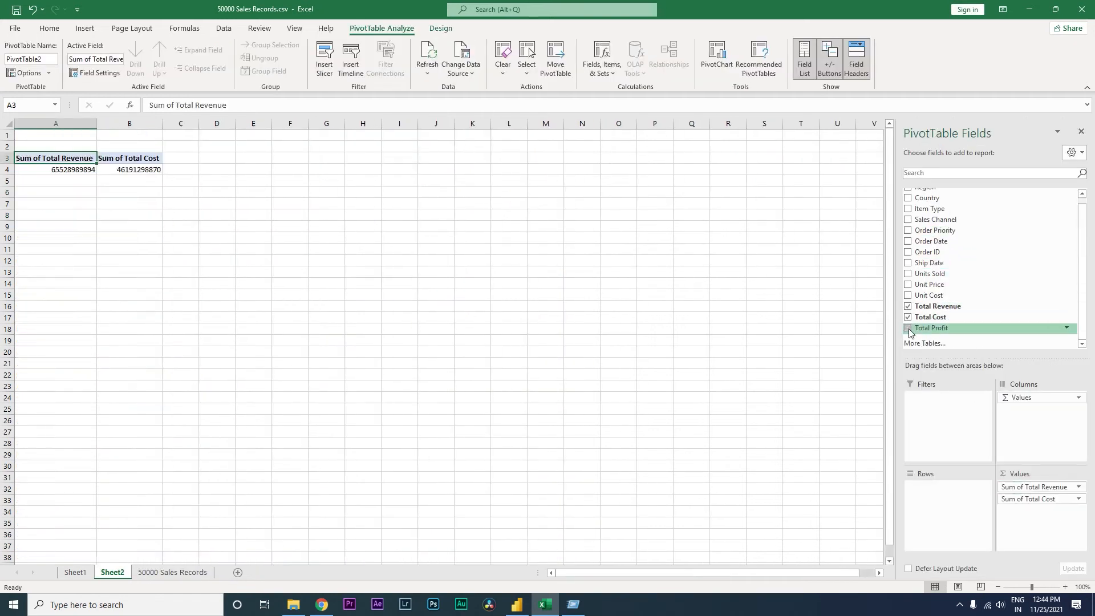
pyautogui.click(908, 327)
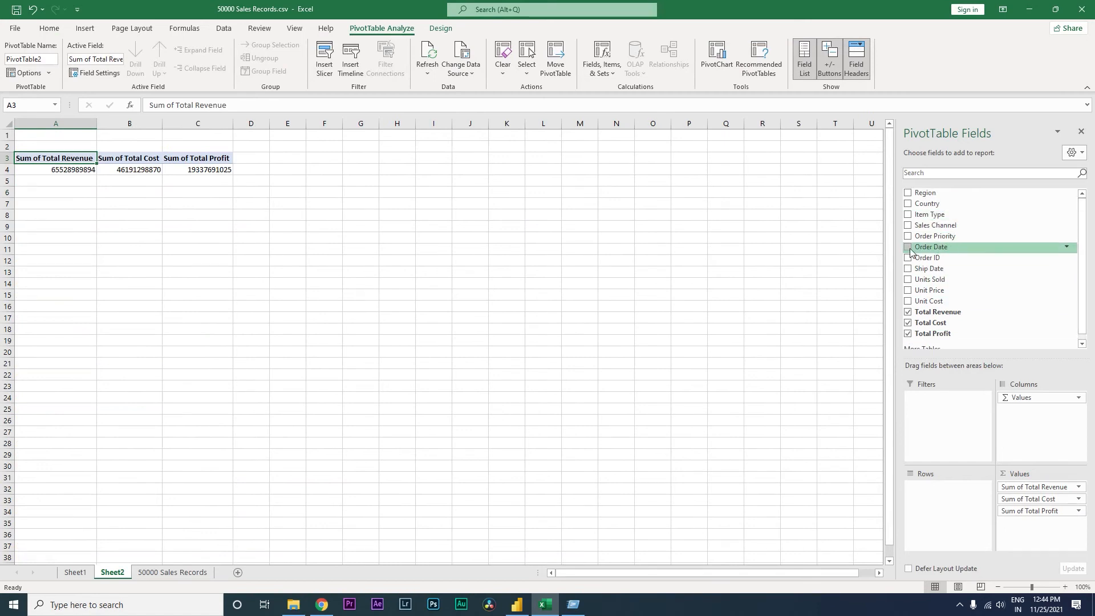
pyautogui.click(908, 247)
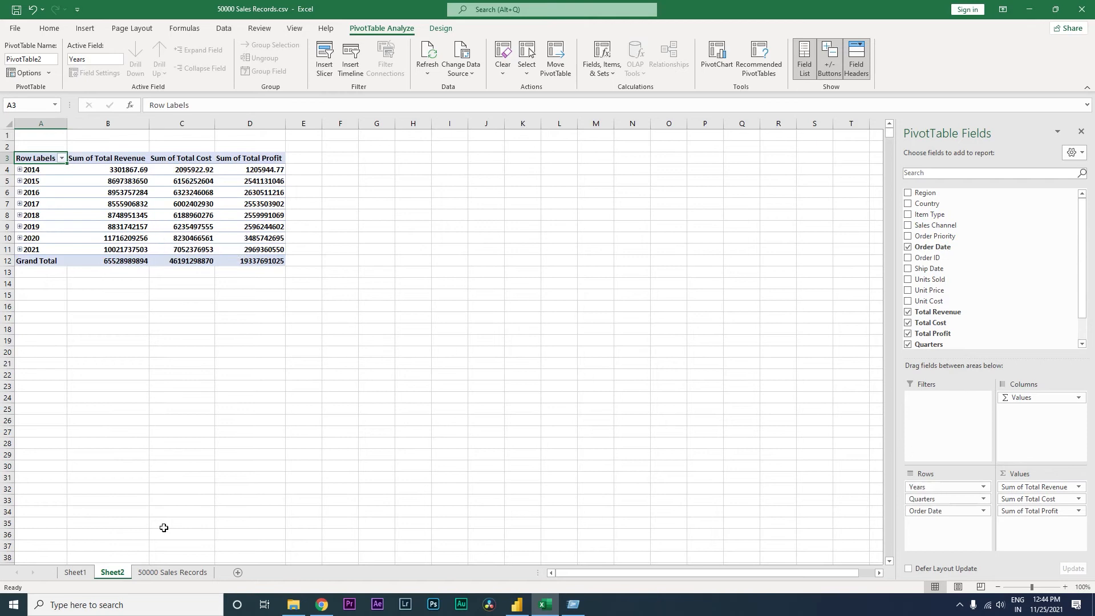
# Check Sheet1 and the sales sheet layout, then return to the PivotTable on Sheet2.
pyautogui.click(74, 572)
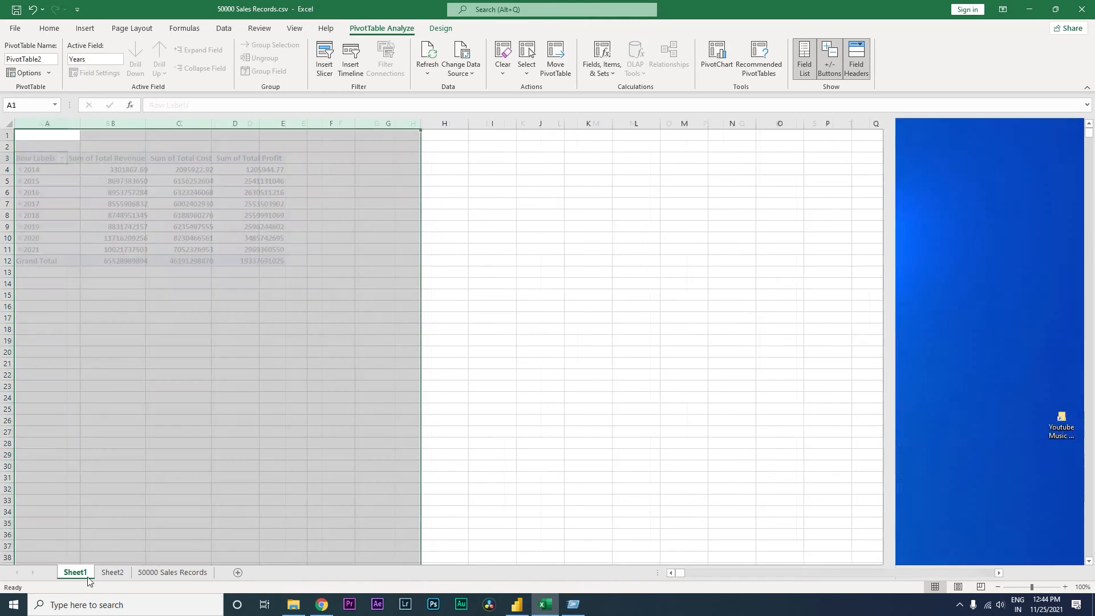
pyautogui.click(171, 572)
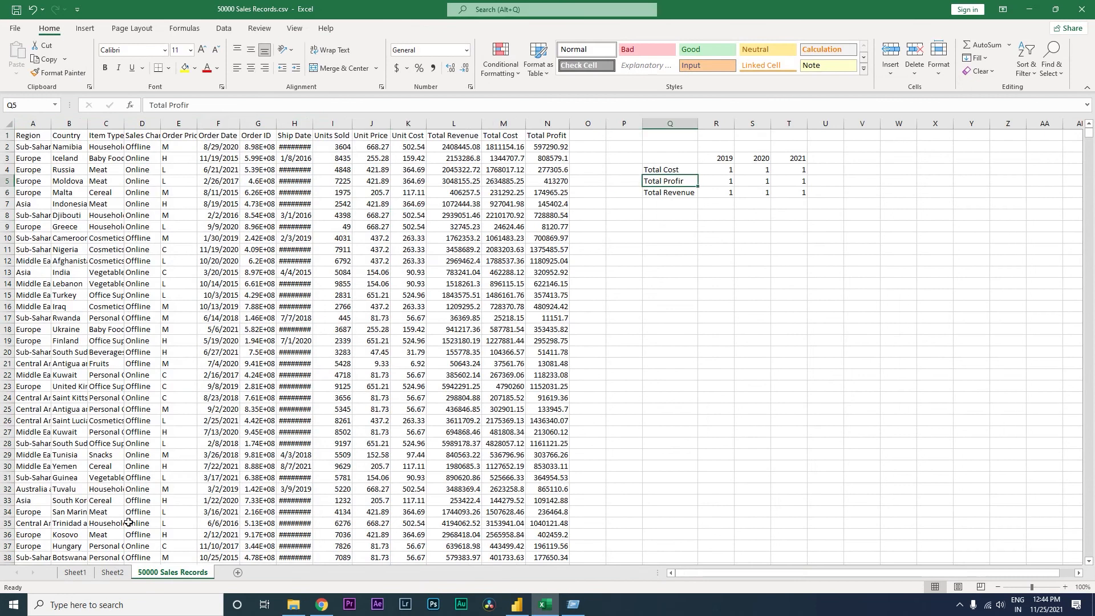
pyautogui.click(112, 572)
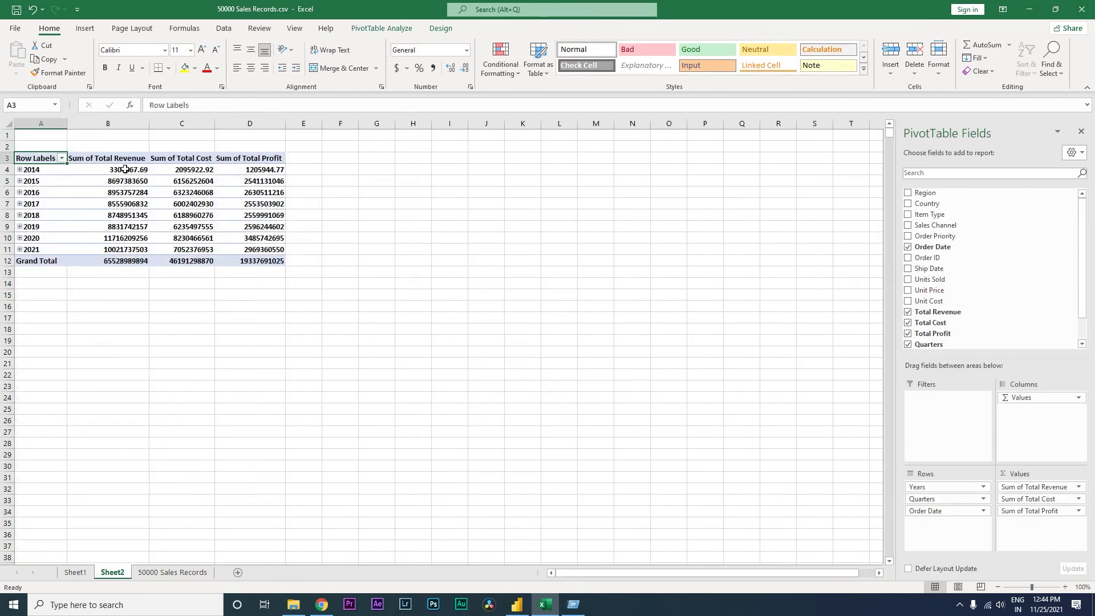
# Move Σ Values to Rows so the totals run down and years run across.
pyautogui.click(249, 158)
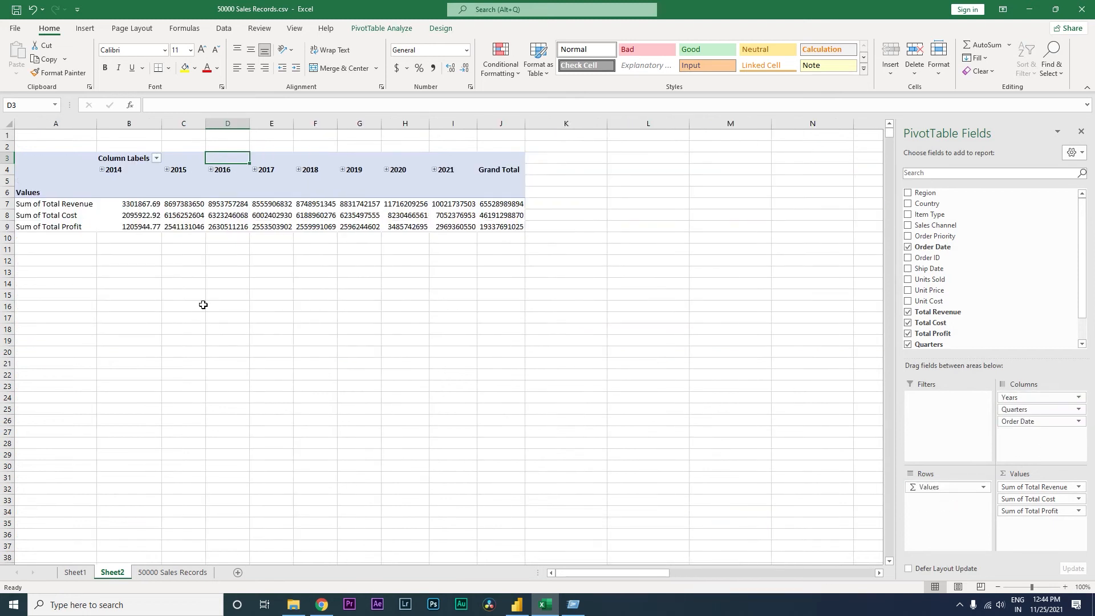
pyautogui.moveTo(128, 203); pyautogui.dragTo(500, 226)
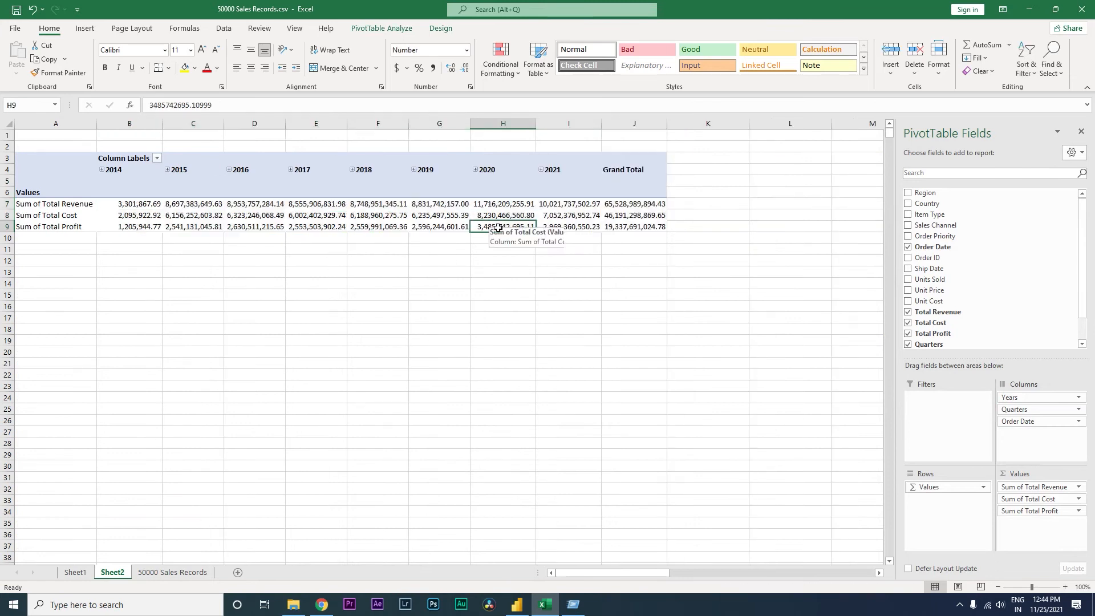
pyautogui.moveTo(485, 283)
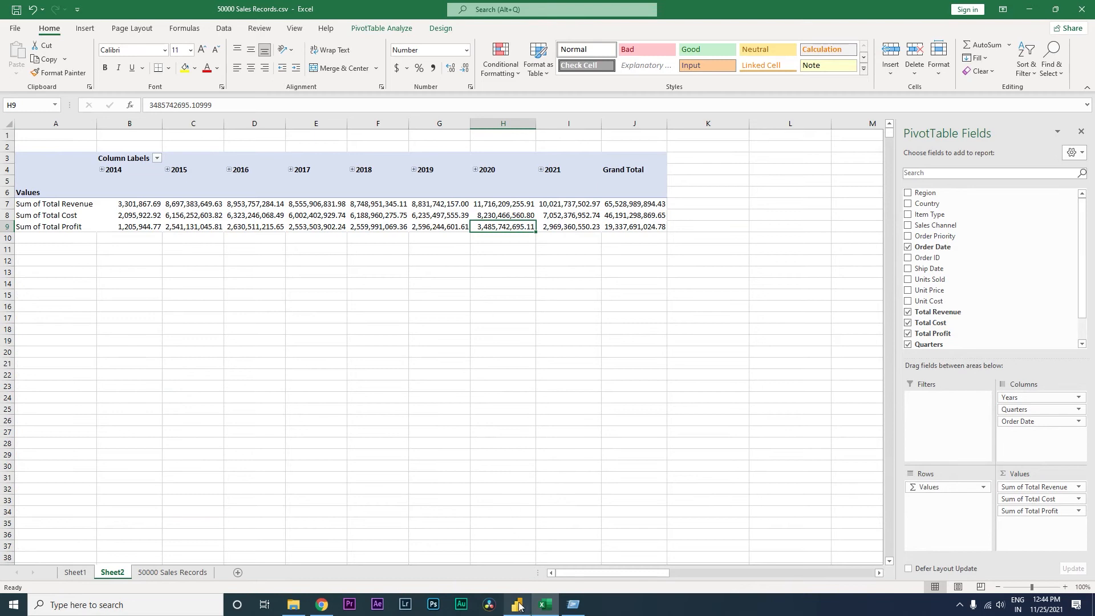
pyautogui.click(515, 604)
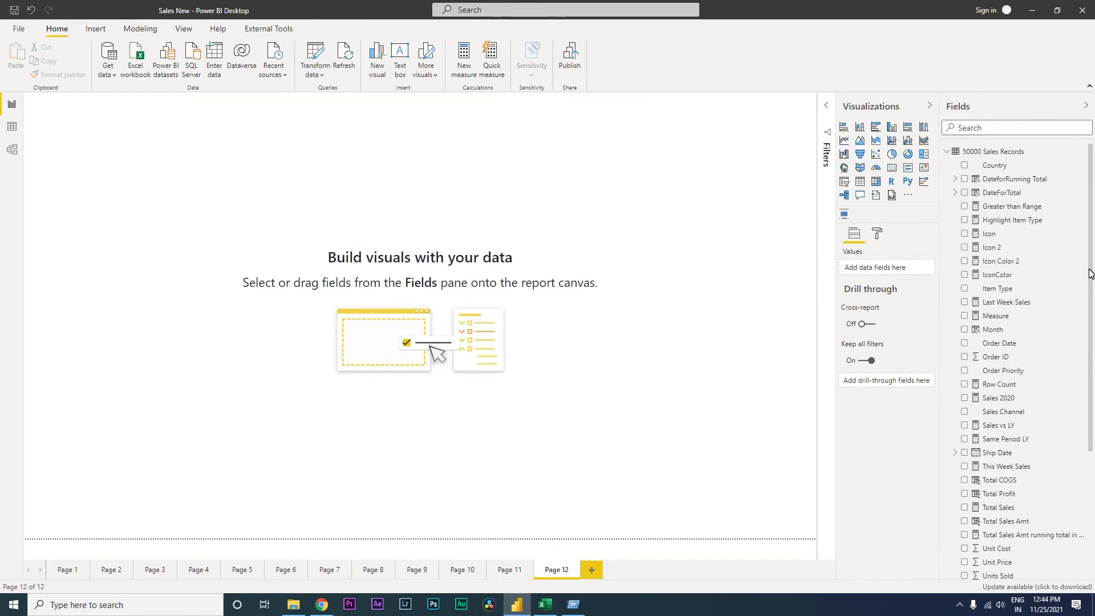
# Add Total COGS and Calendar Year to a new visual and convert it to a Matrix.
pyautogui.scroll(-3)
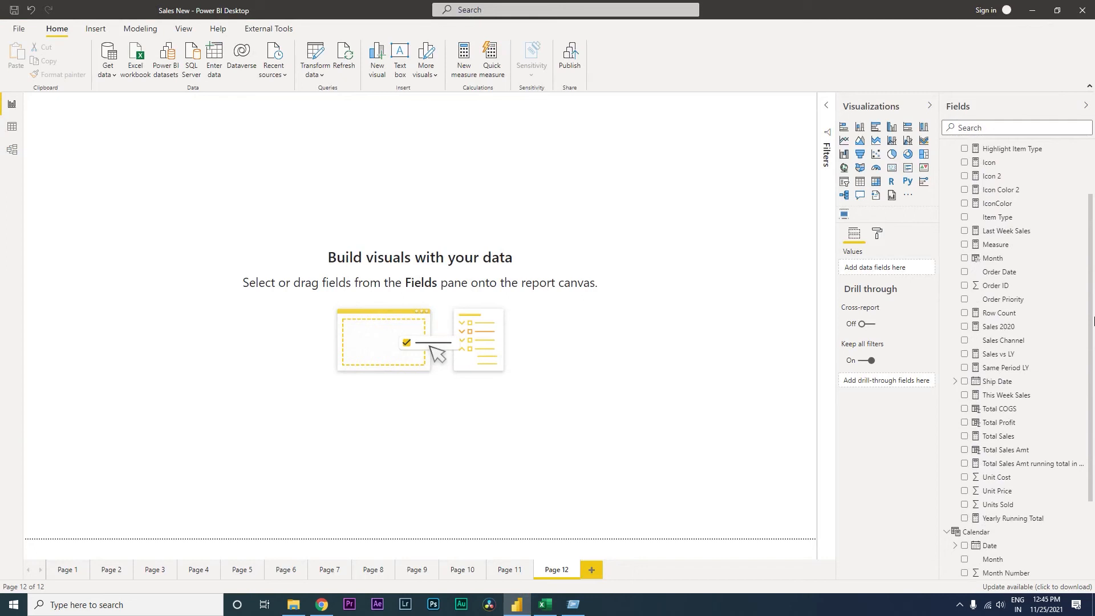
pyautogui.moveTo(999, 408)
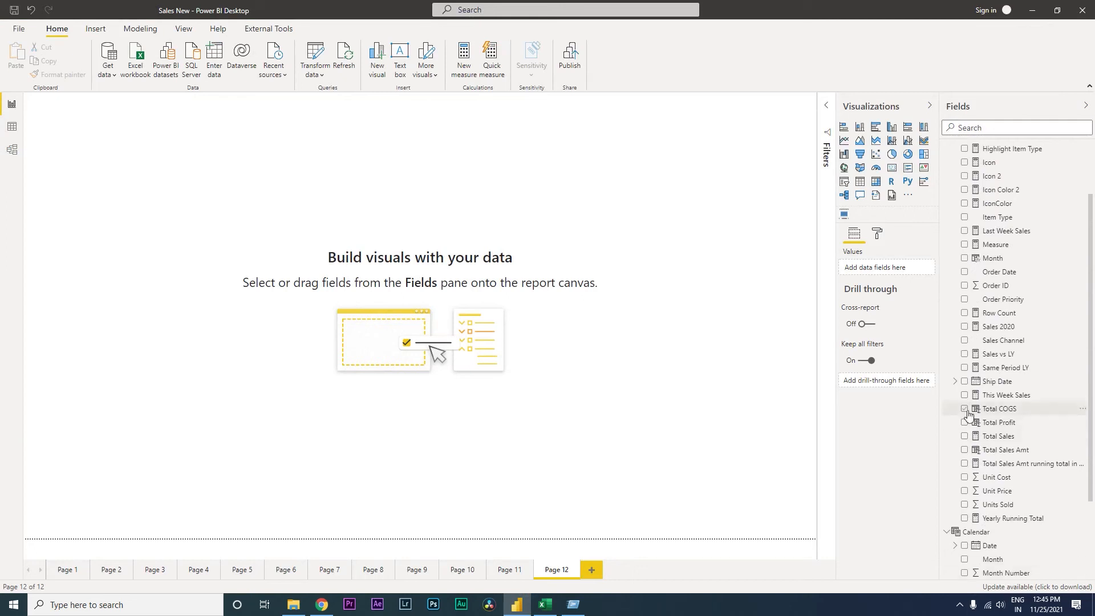
pyautogui.click(965, 435)
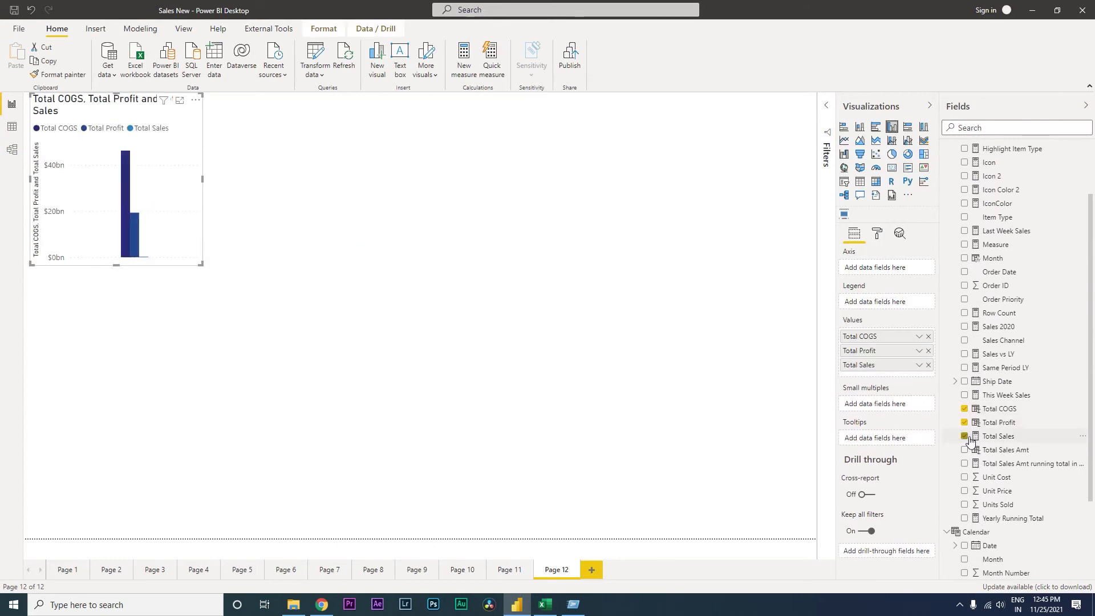
pyautogui.scroll(-3)
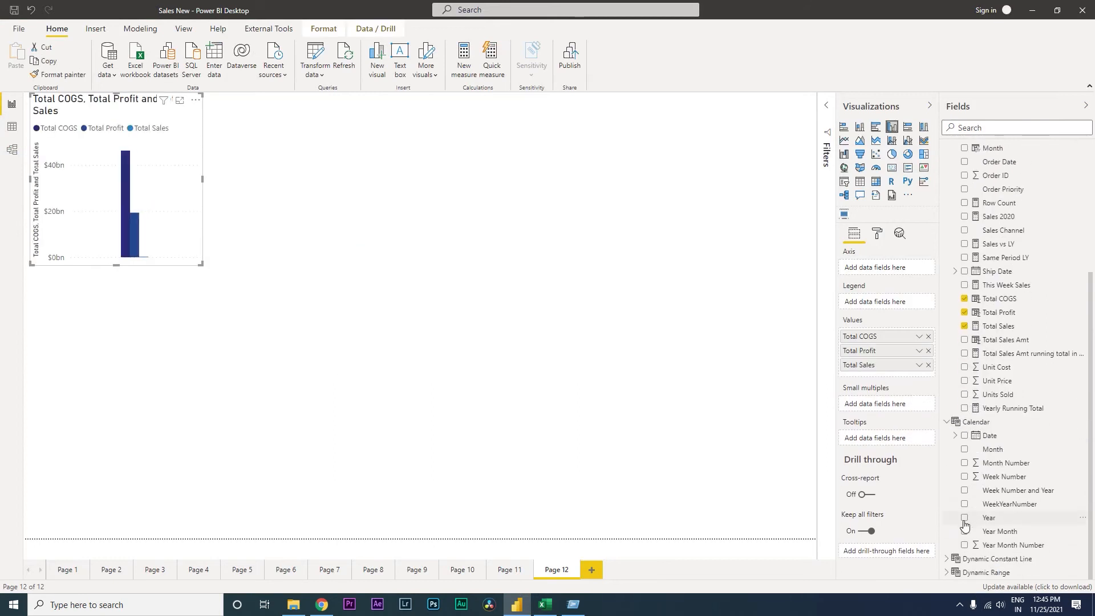
pyautogui.click(965, 518)
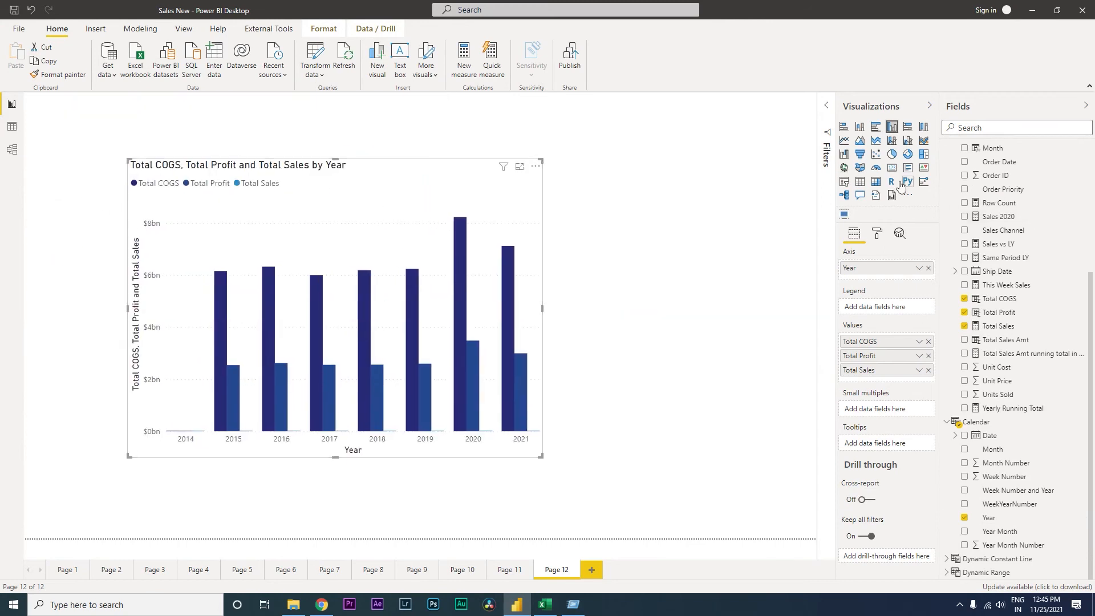
pyautogui.click(874, 180)
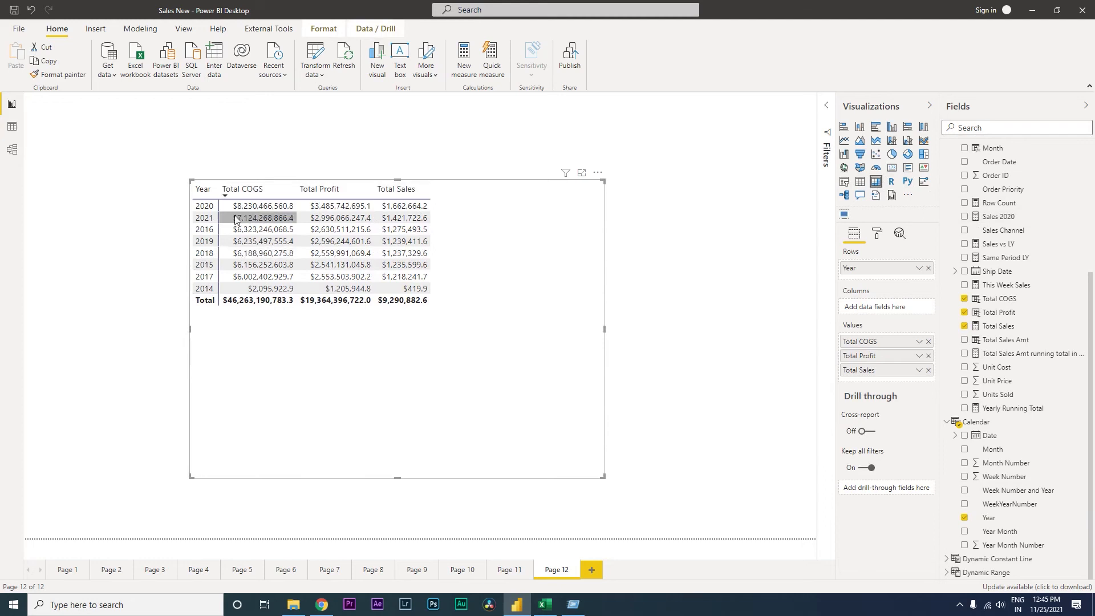
pyautogui.moveTo(205, 264)
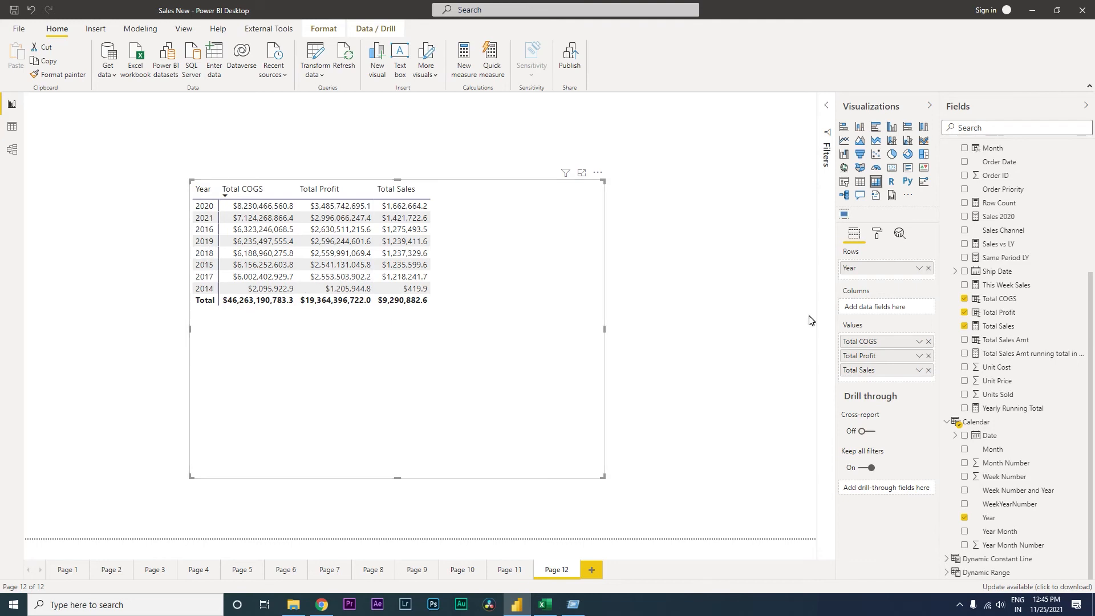
pyautogui.moveTo(862, 308)
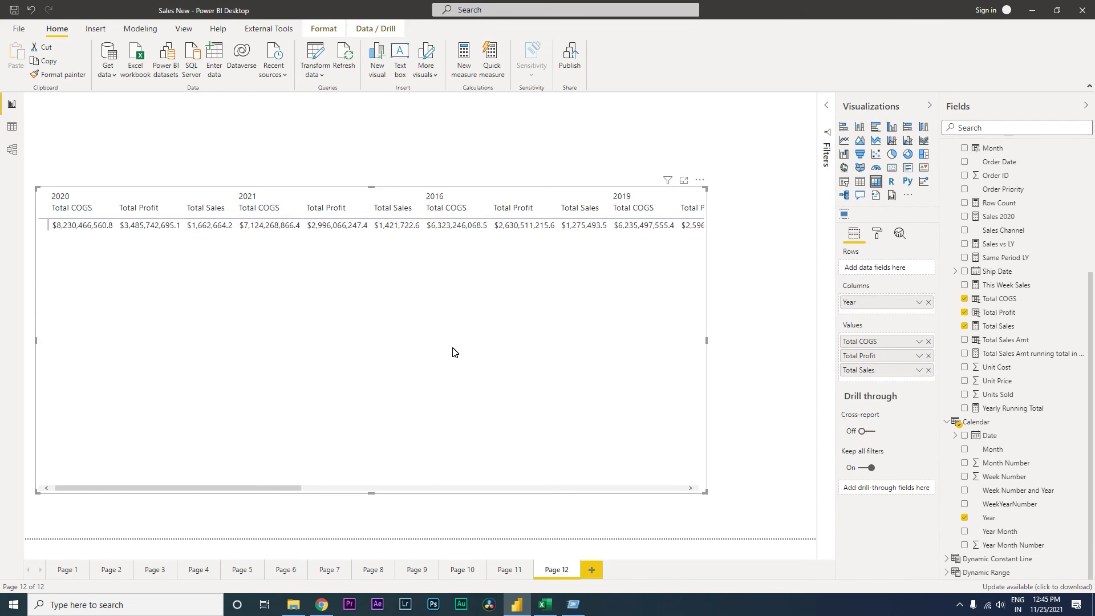
pyautogui.moveTo(510, 287)
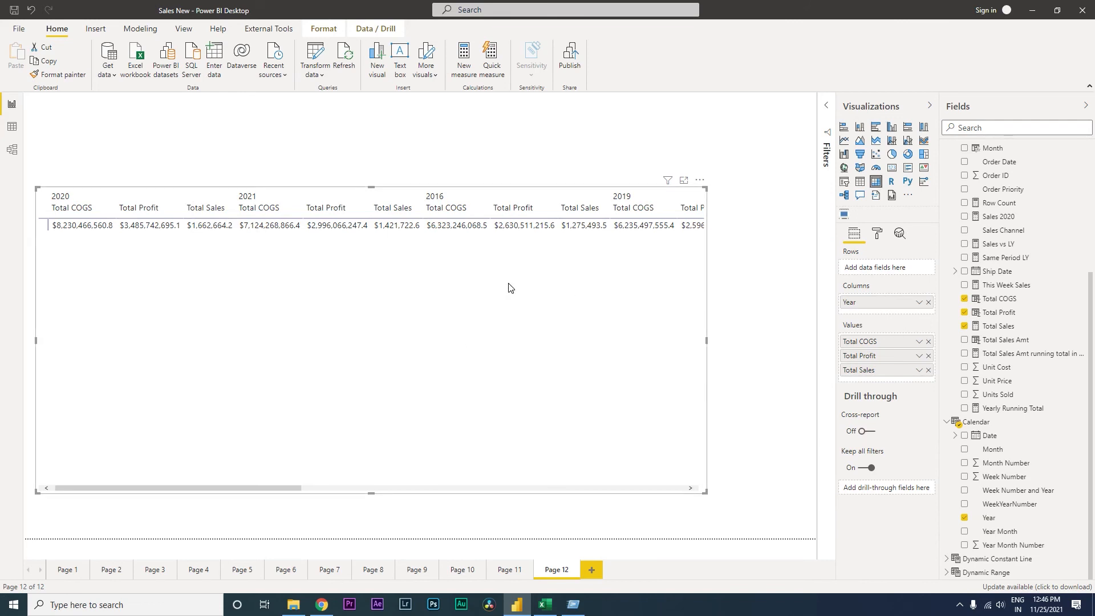
# Turn on Show on rows under the matrix's Format > Values settings.
pyautogui.click(877, 234)
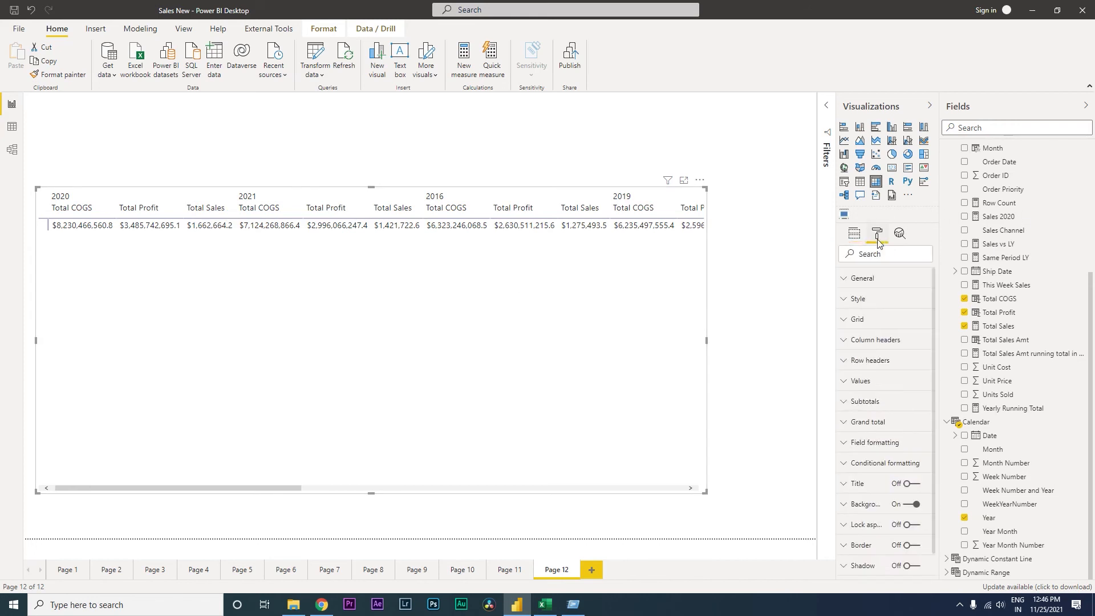
pyautogui.moveTo(583, 259)
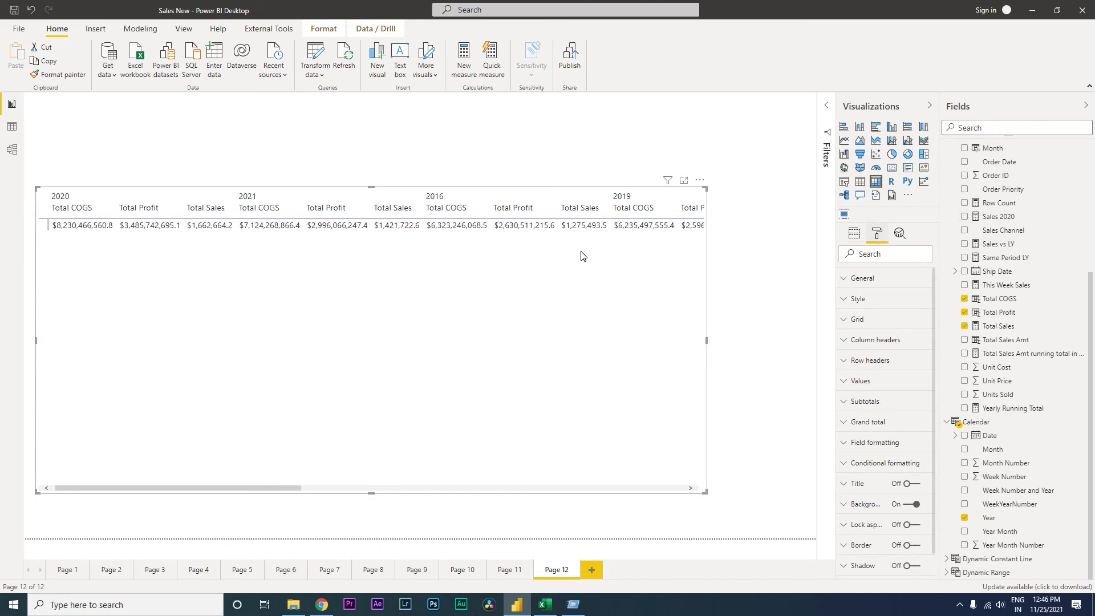
pyautogui.moveTo(948, 233)
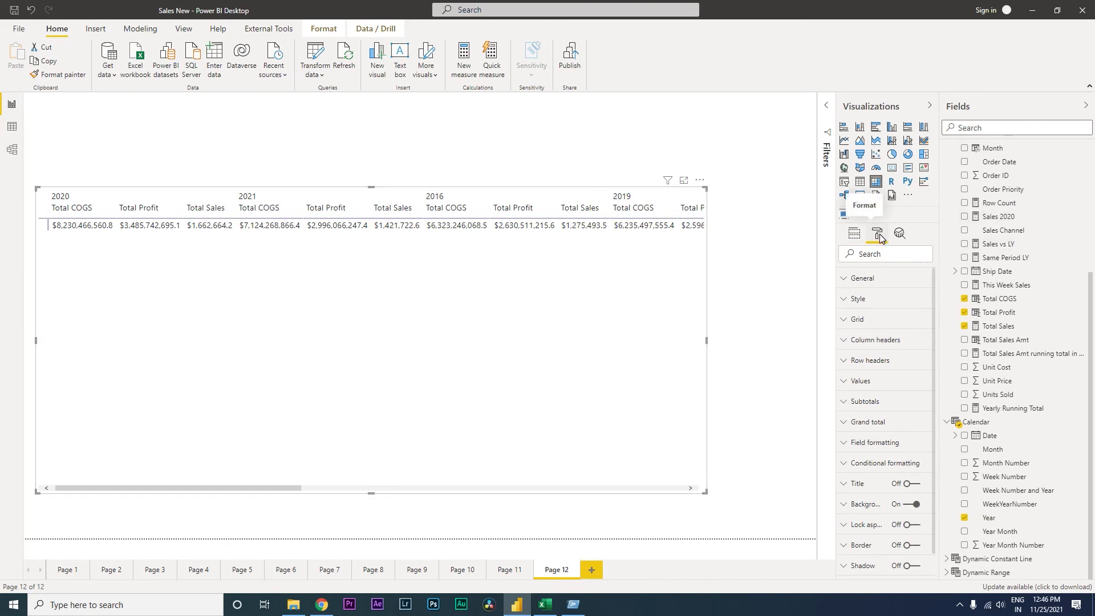
pyautogui.moveTo(866, 419)
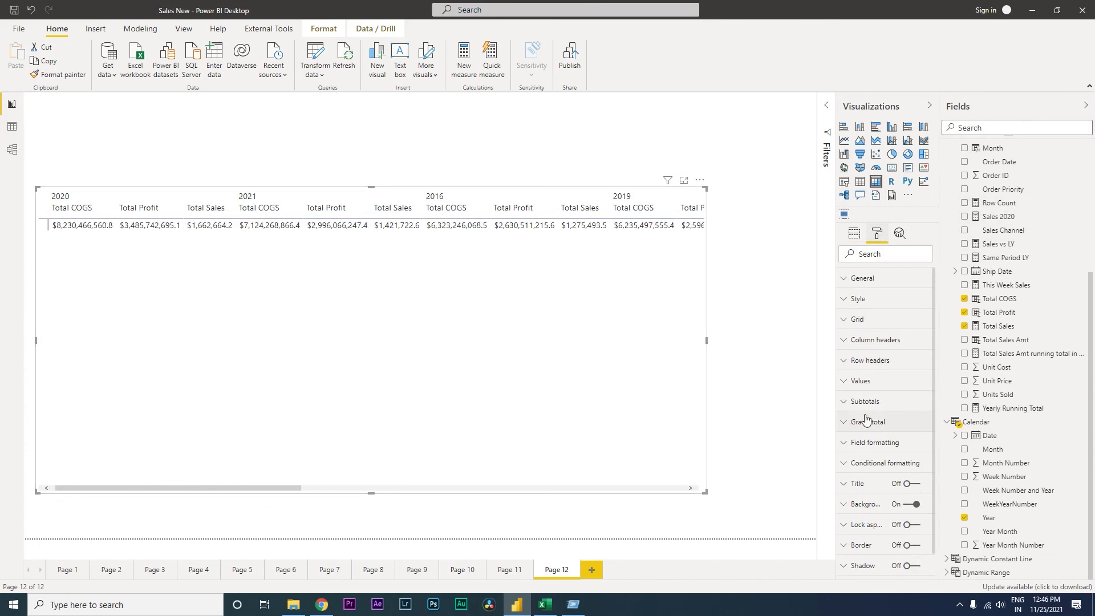
pyautogui.click(860, 380)
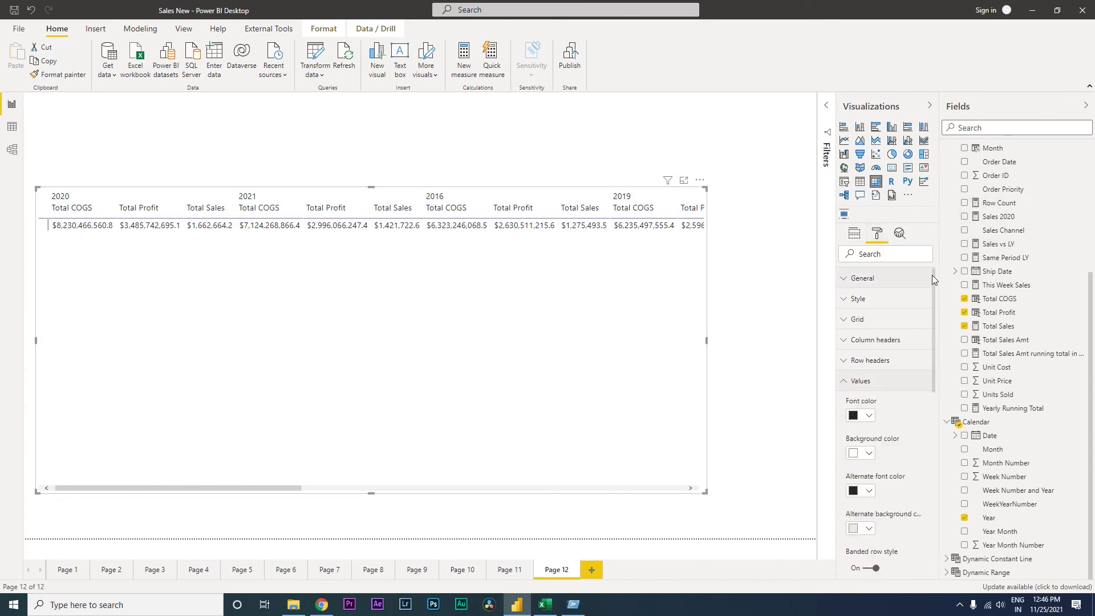
pyautogui.scroll(-3)
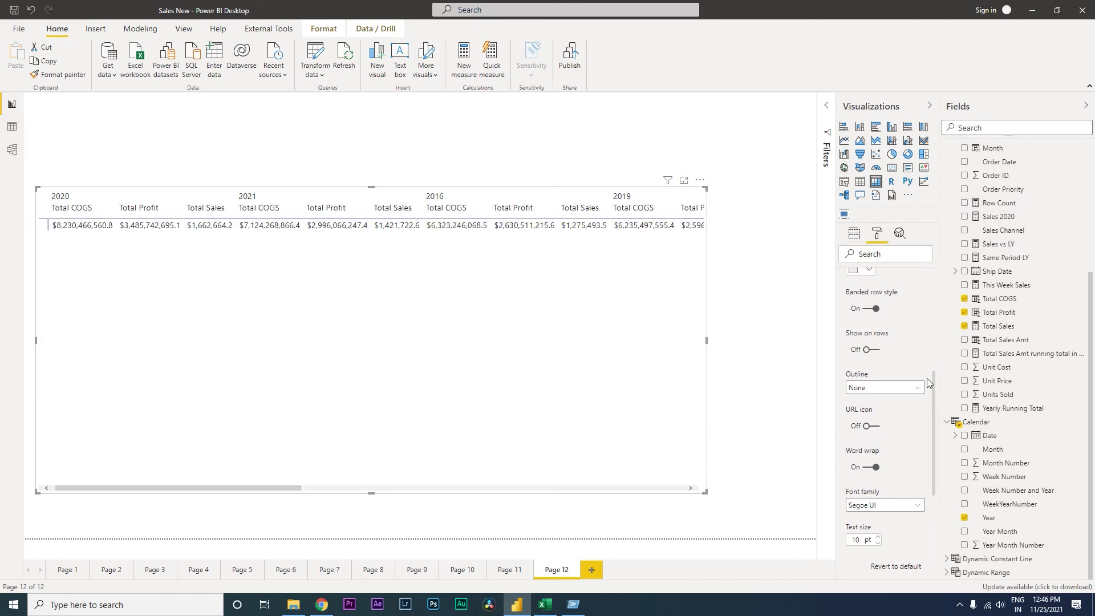
pyautogui.moveTo(869, 349)
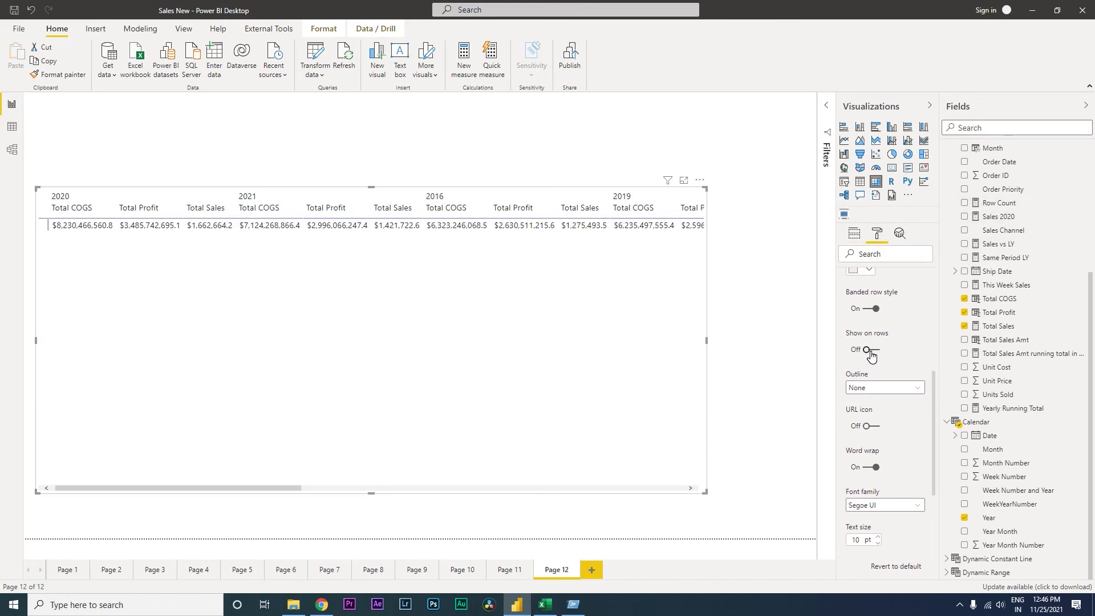
pyautogui.click(863, 349)
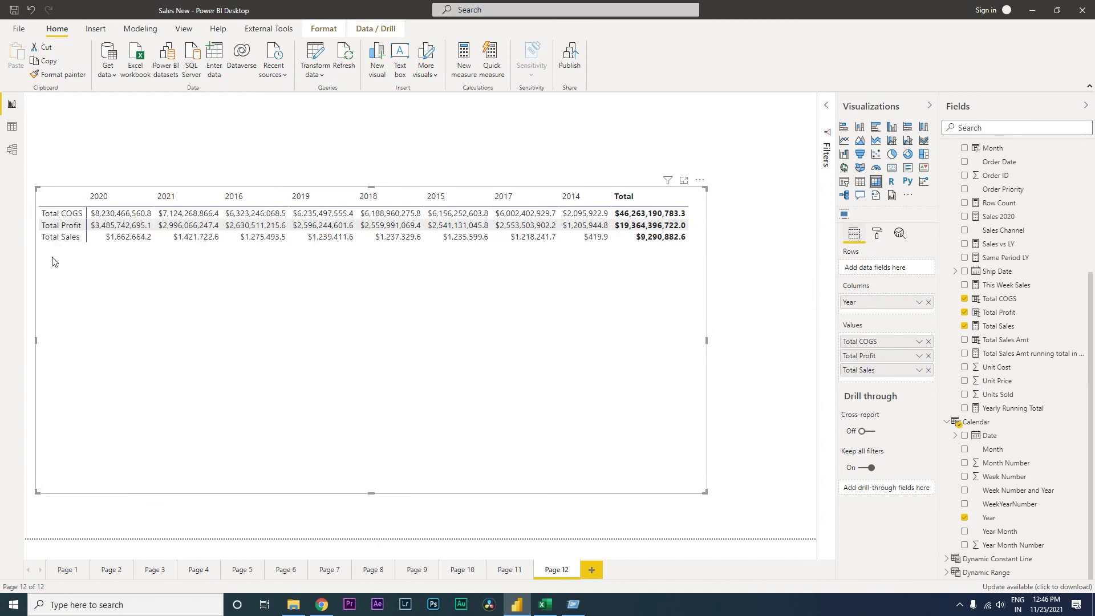
pyautogui.moveTo(199, 246)
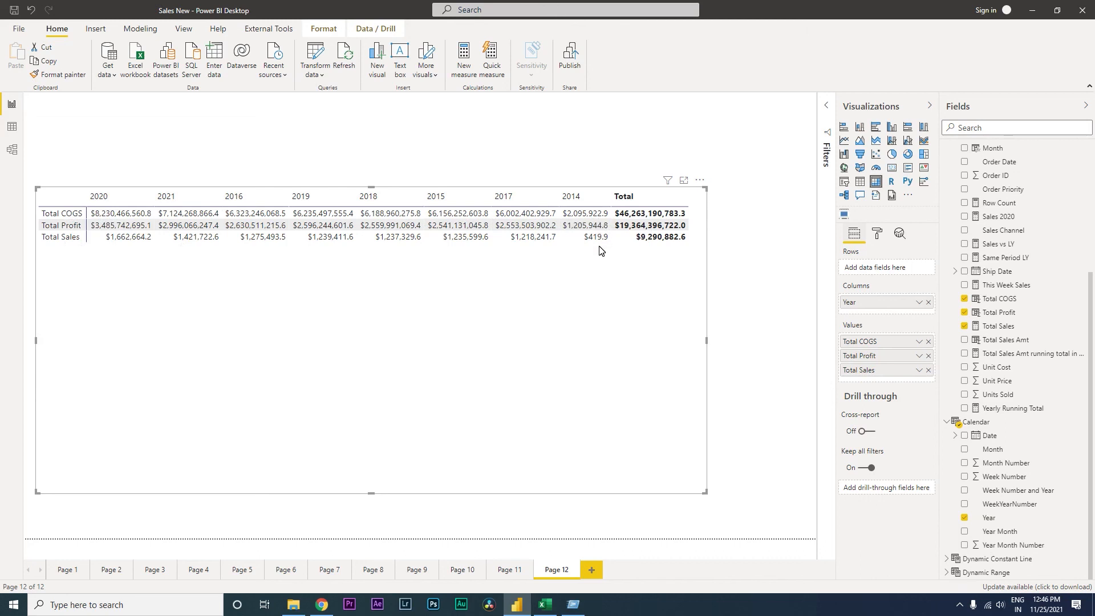
pyautogui.moveTo(847, 259)
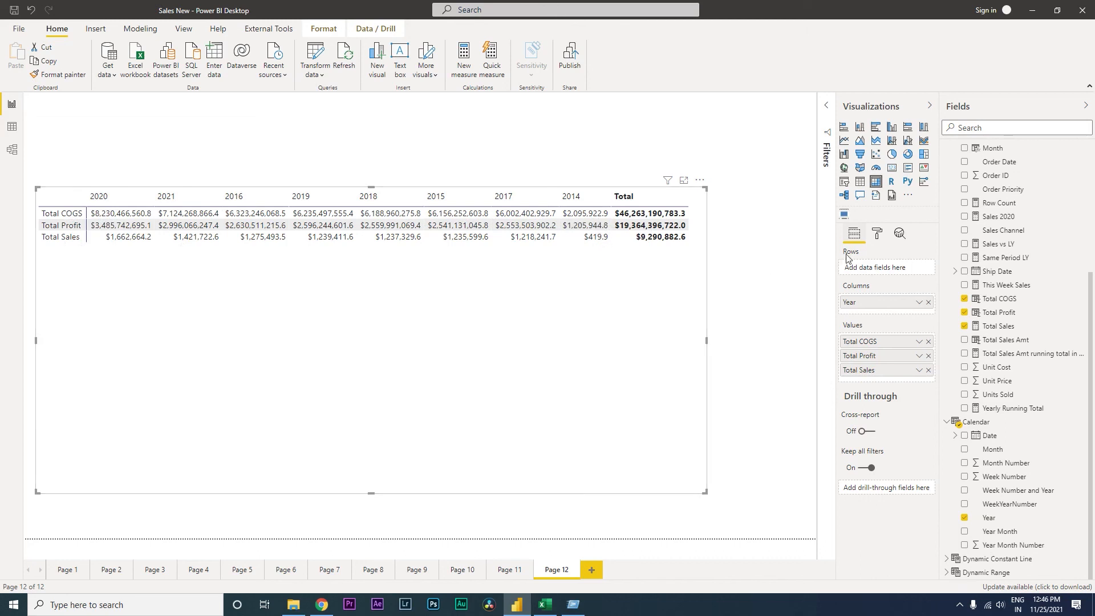
# Reopen Format > Values to confirm Show on rows is On.
pyautogui.click(877, 234)
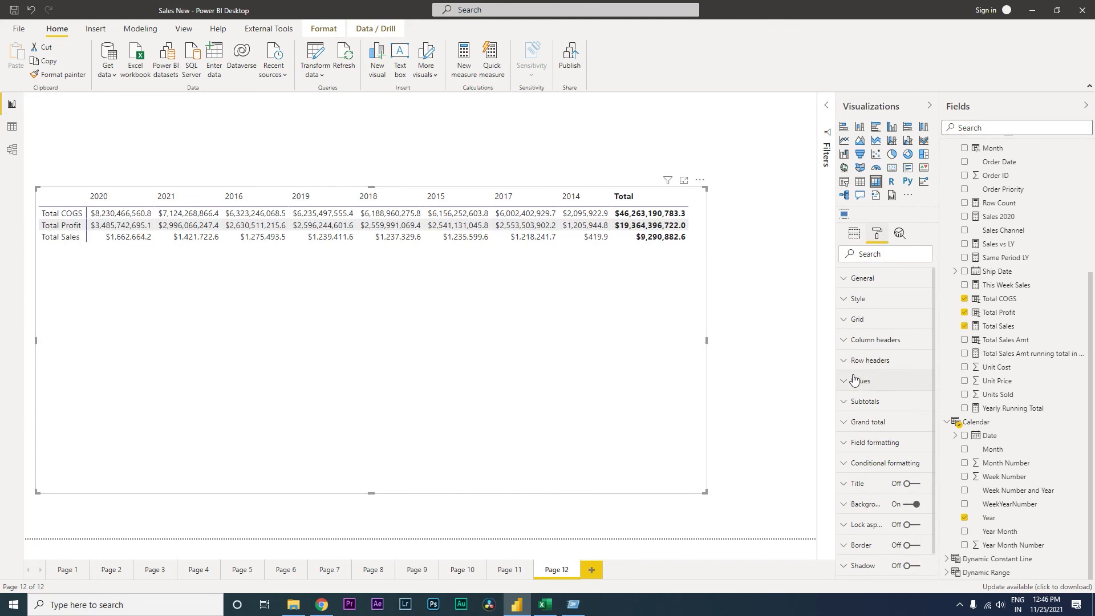
pyautogui.click(862, 380)
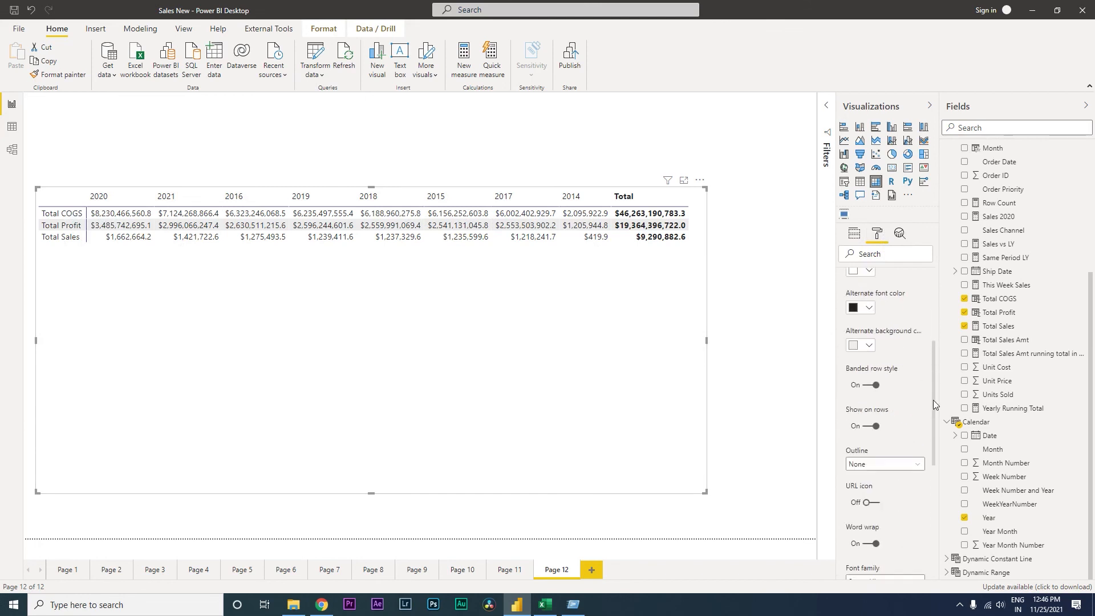
pyautogui.scroll(-3)
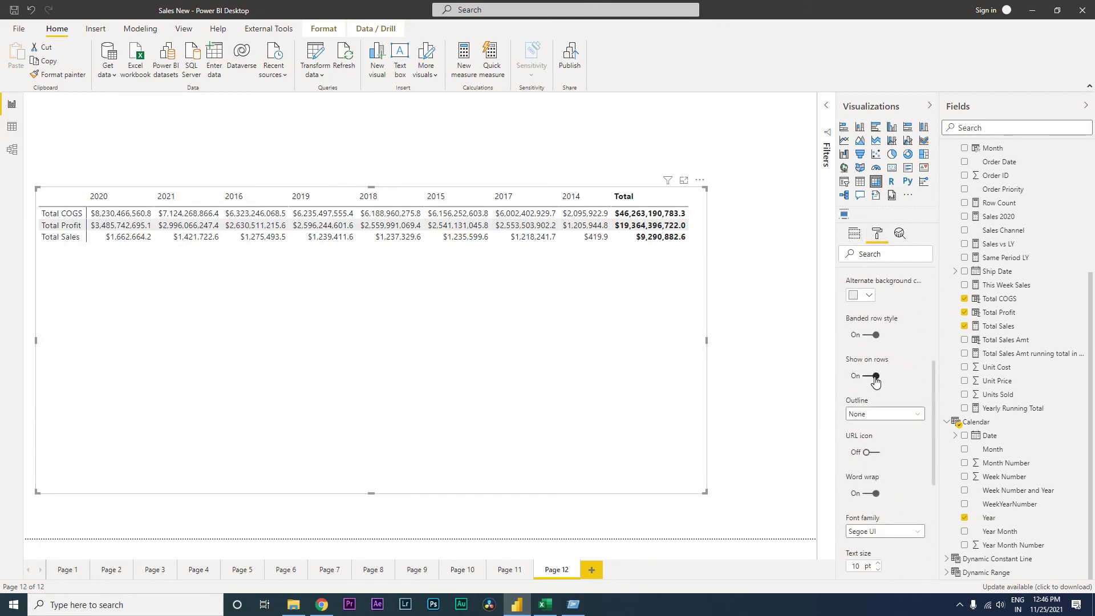